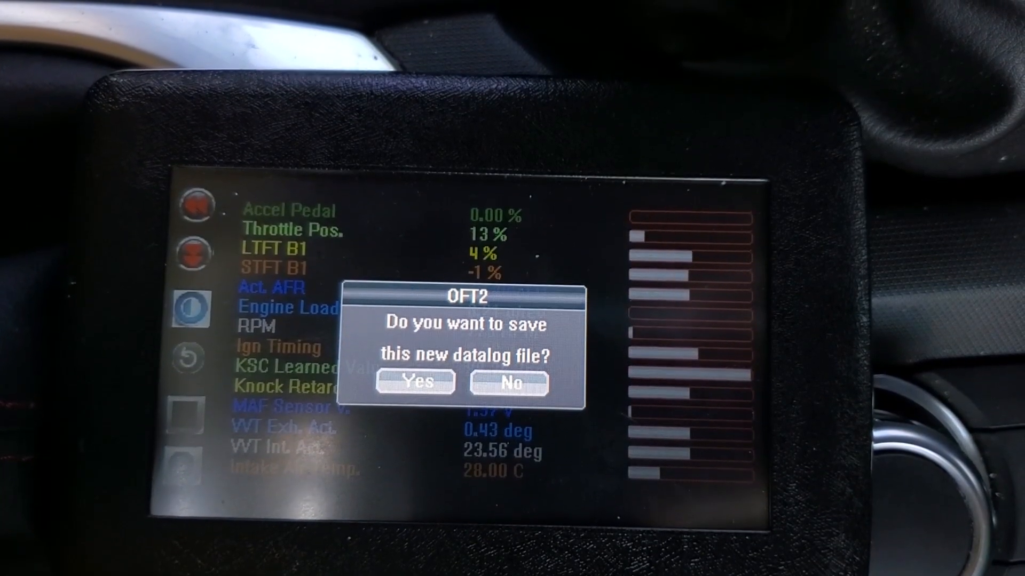
Answer Yes to keep the newly recorded datalog file on the tablet
left_click(417, 381)
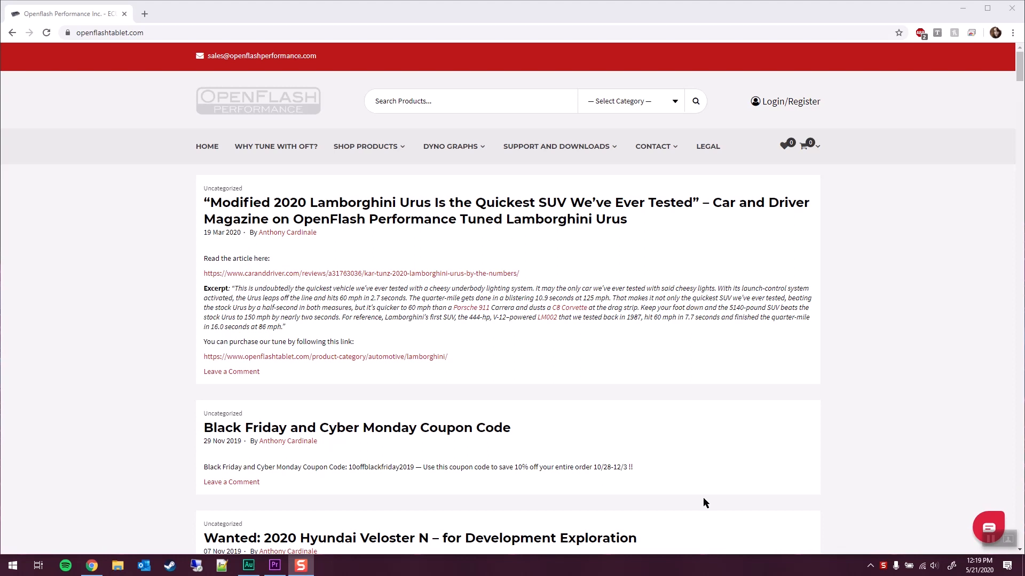
mouse_move(716, 414)
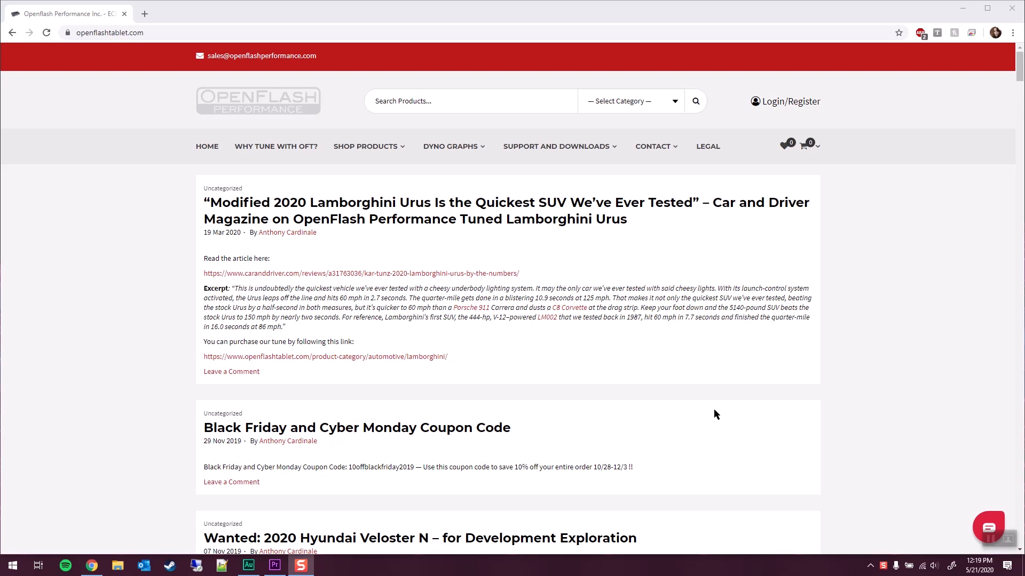
mouse_move(550, 213)
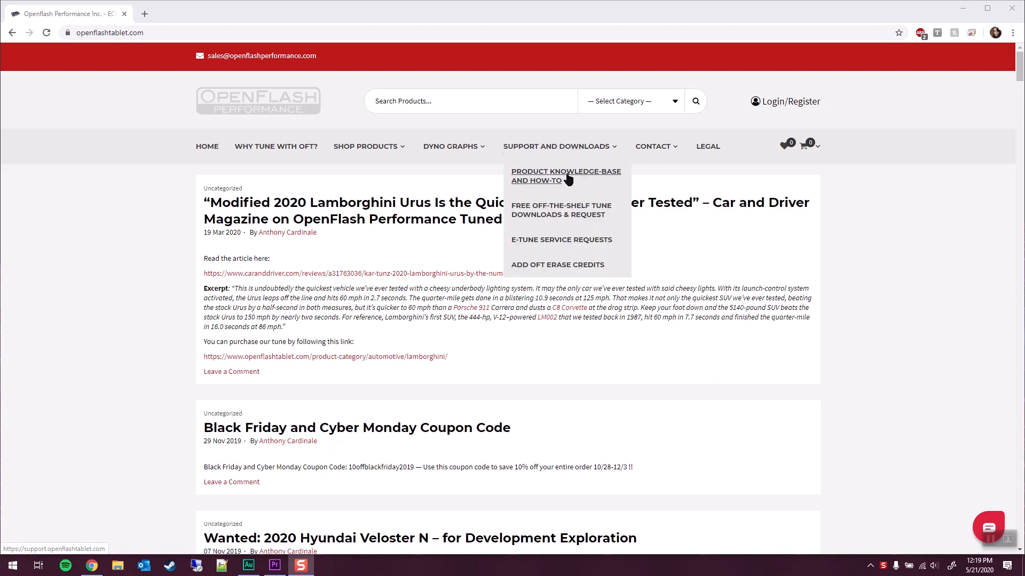
Go to Product Knowledge-Base and How-To and scroll to the Software Downloads section
left_click(566, 176)
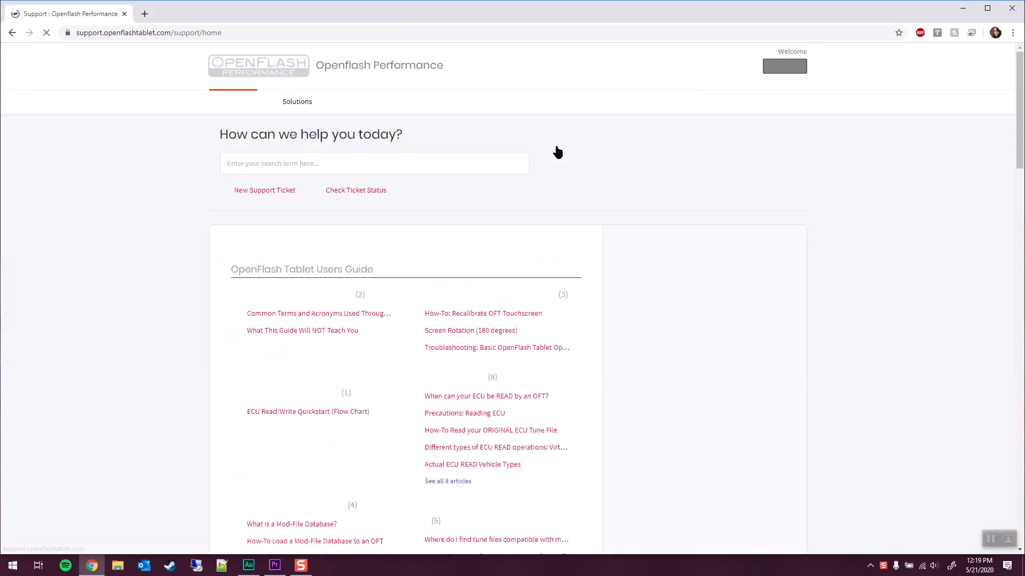
scroll("down", 3)
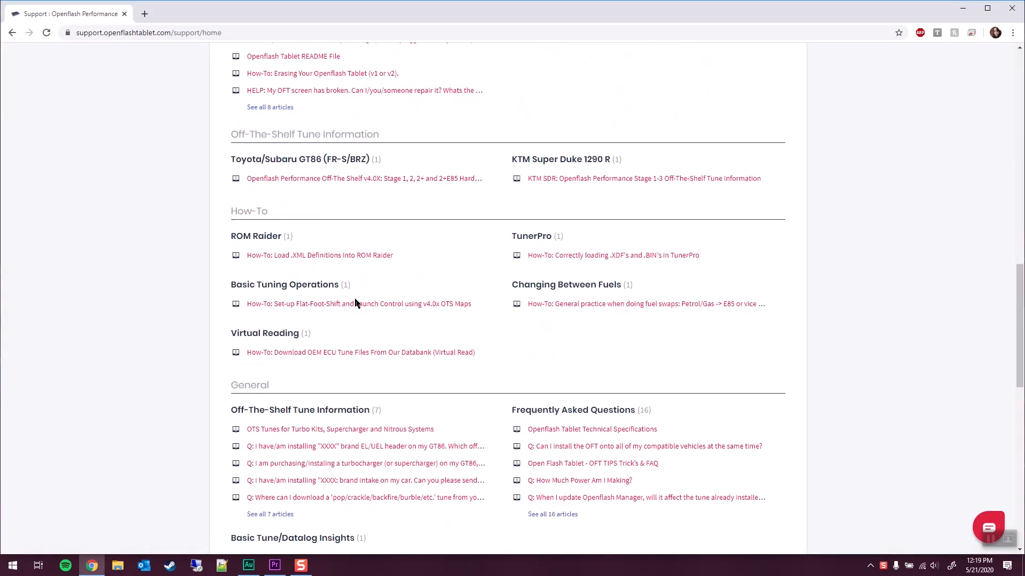
scroll("down", 3)
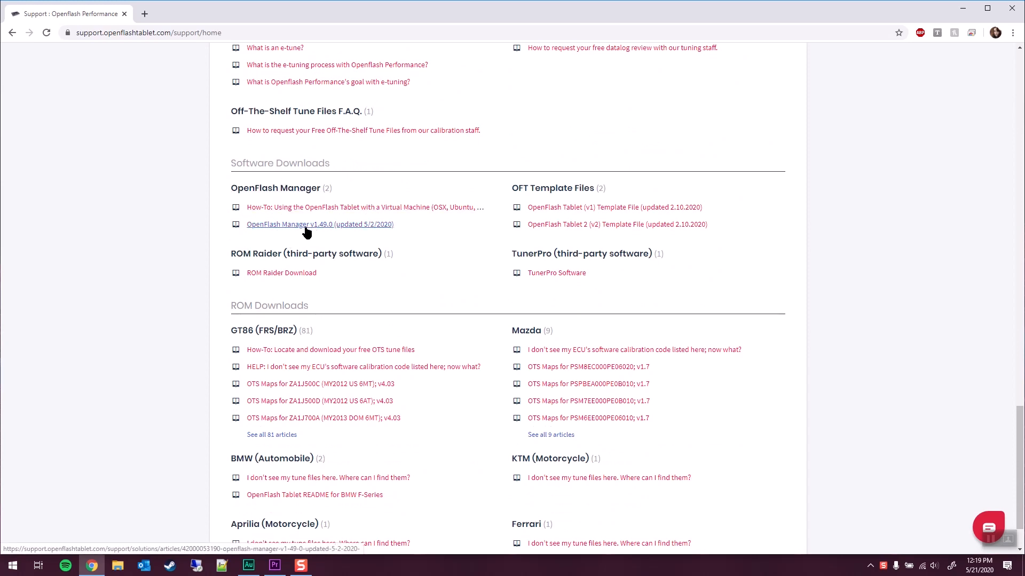
From the OpenFlash Manager v1.49.0 article, save the Setup attachment to the Desktop
left_click(303, 225)
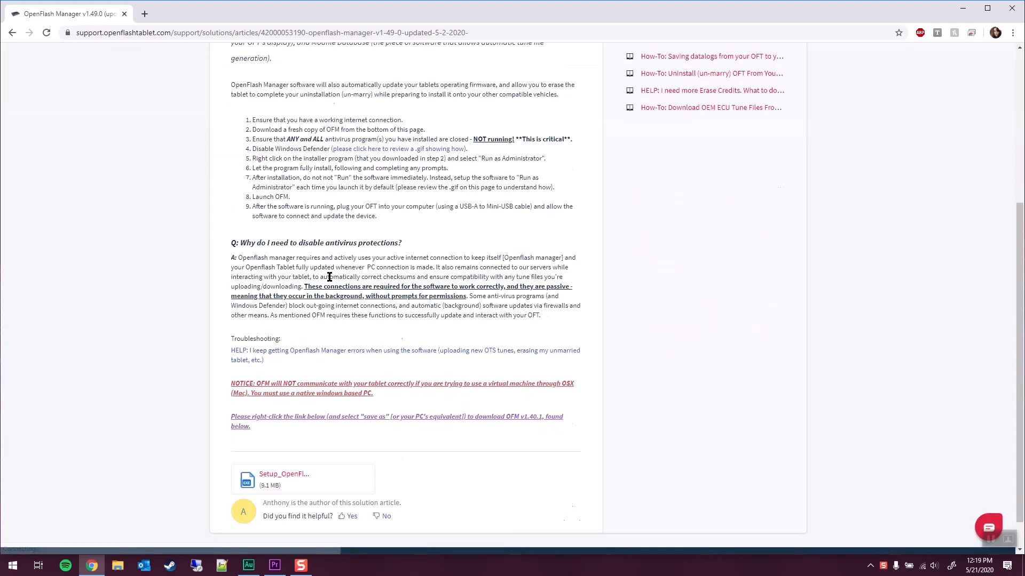
right_click(284, 474)
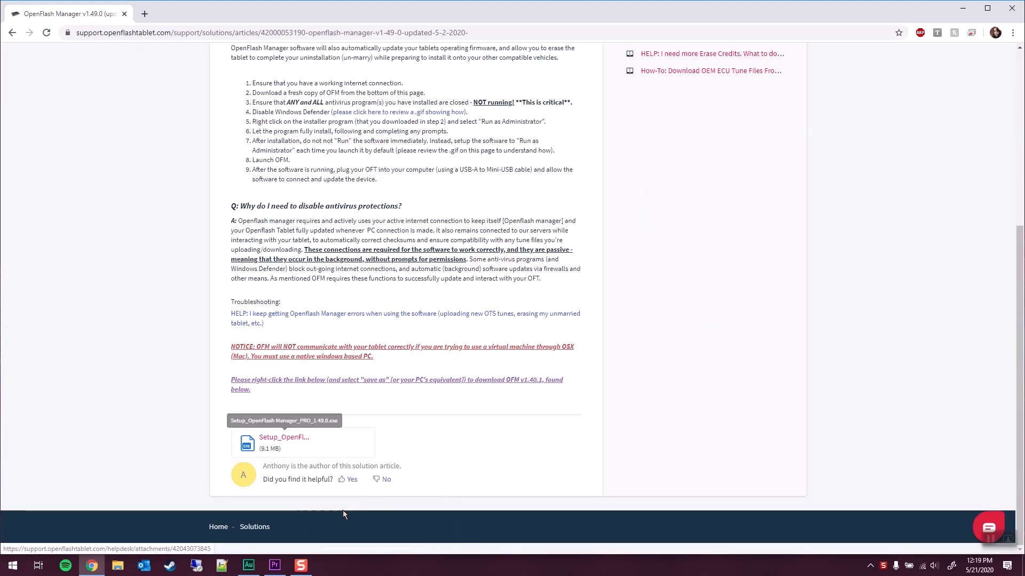
left_click(284, 442)
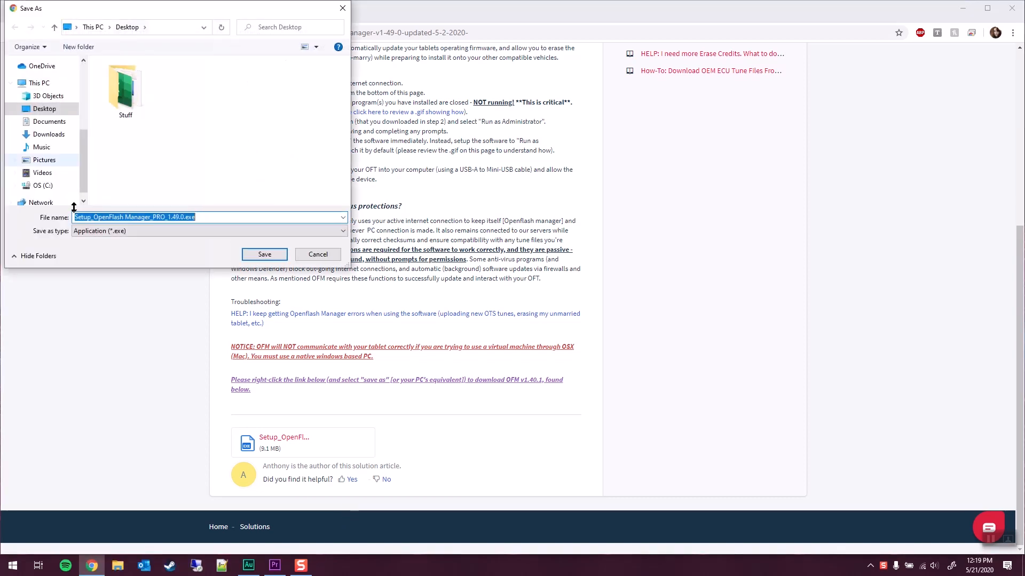
left_click(265, 254)
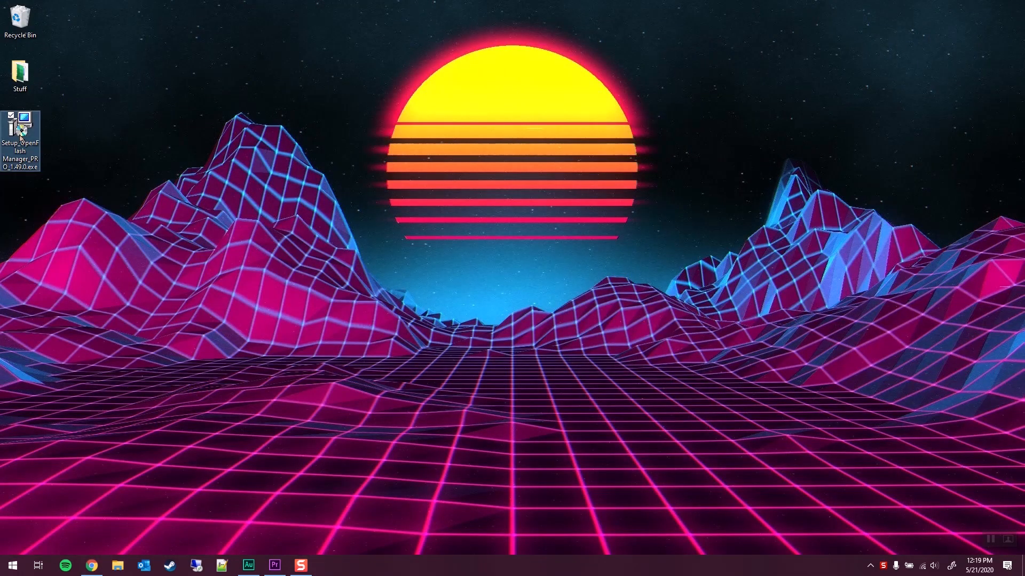
Run the Setup_OpenFlash Manager installer from the desktop and approve the prompt
left_click(41, 160)
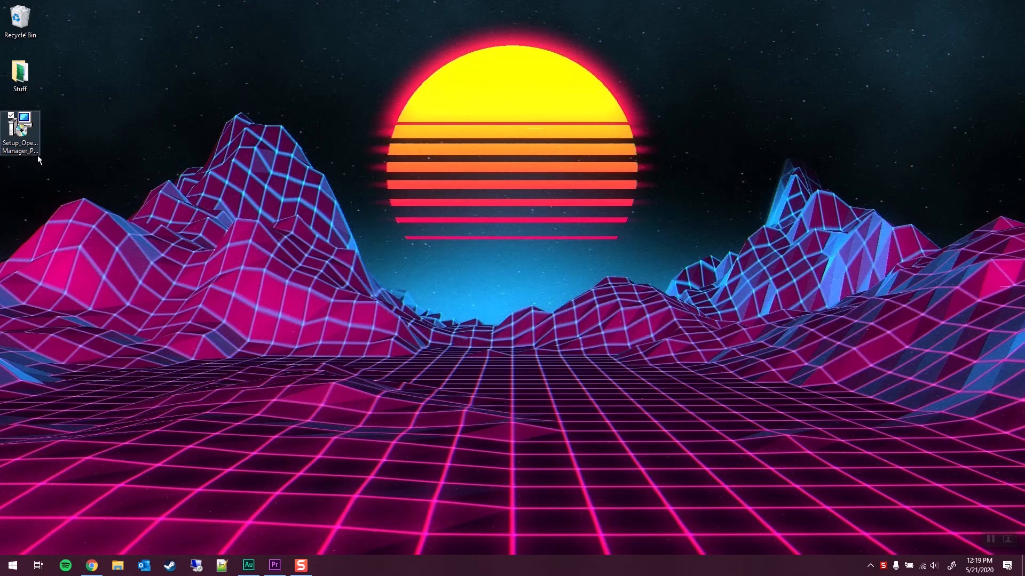
double_click(20, 121)
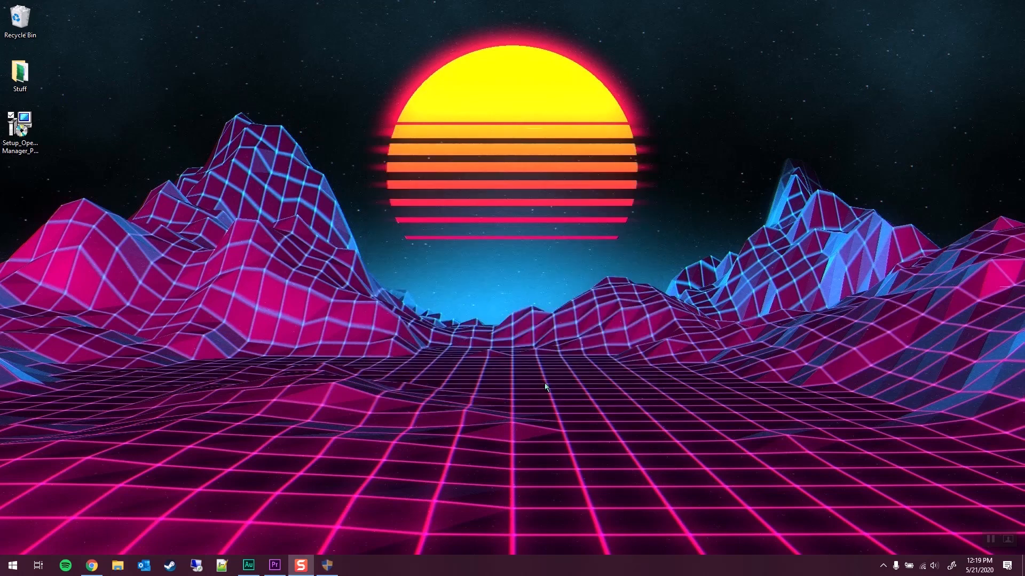
double_click(20, 123)
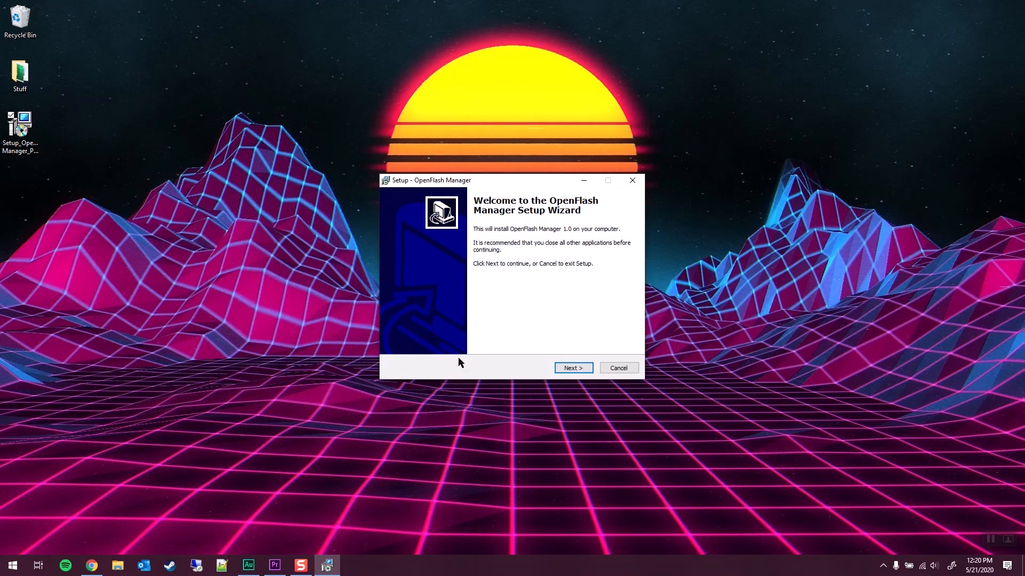
Accept the license, keep the default folder, repair the Visual C++ 2013 runtime, and finish setup
left_click(573, 367)
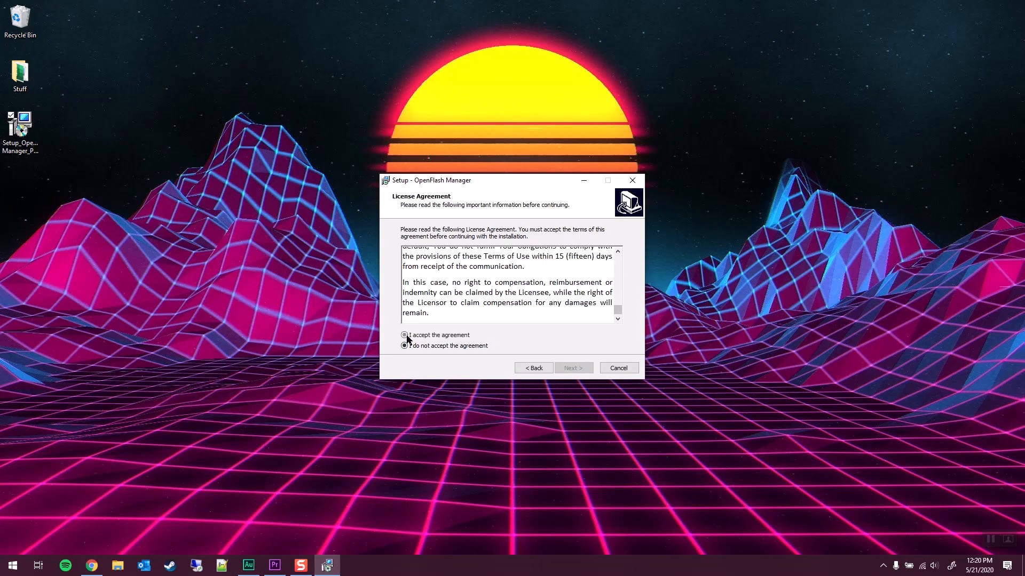
left_click(573, 367)
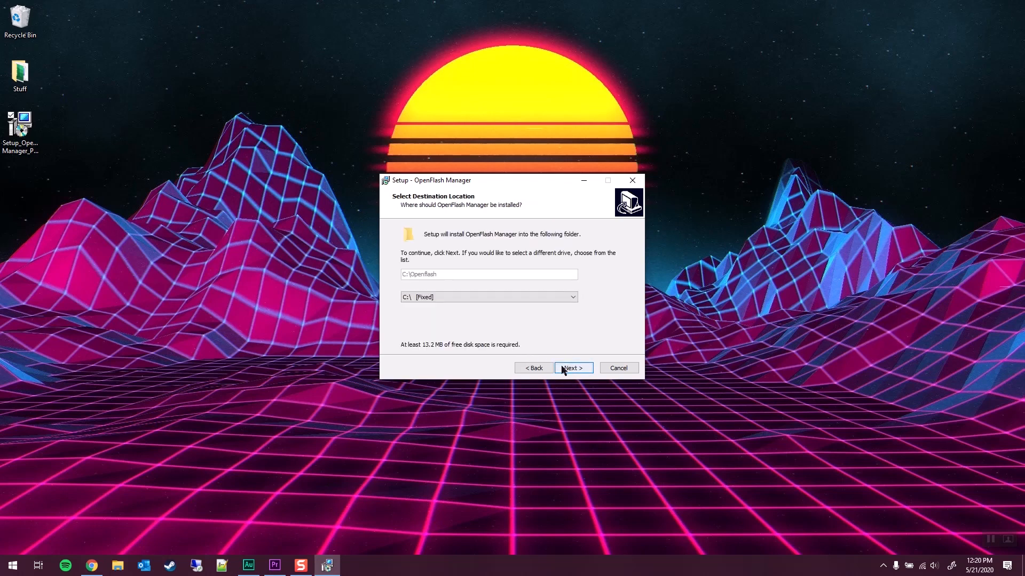
left_click(573, 367)
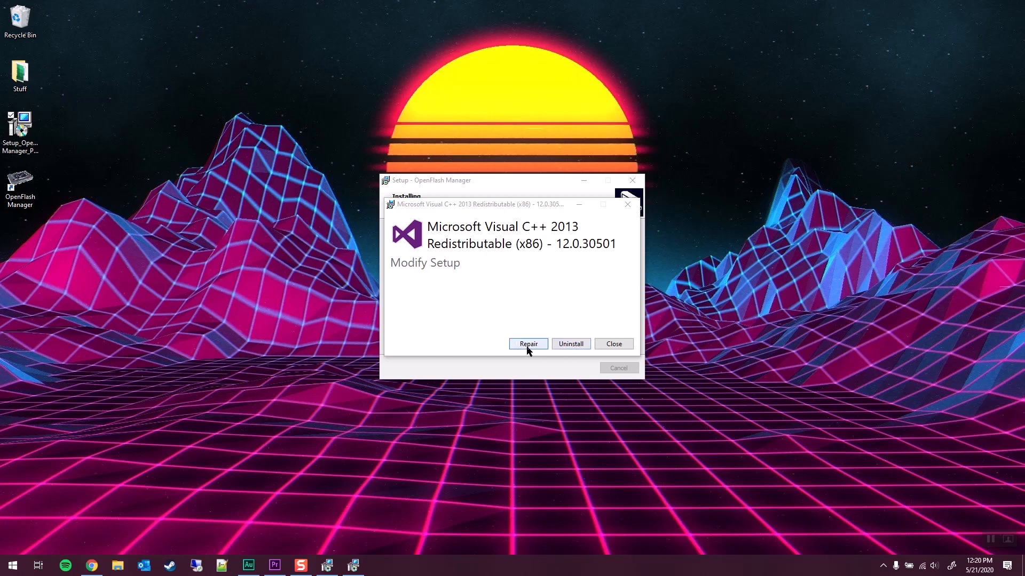
left_click(527, 344)
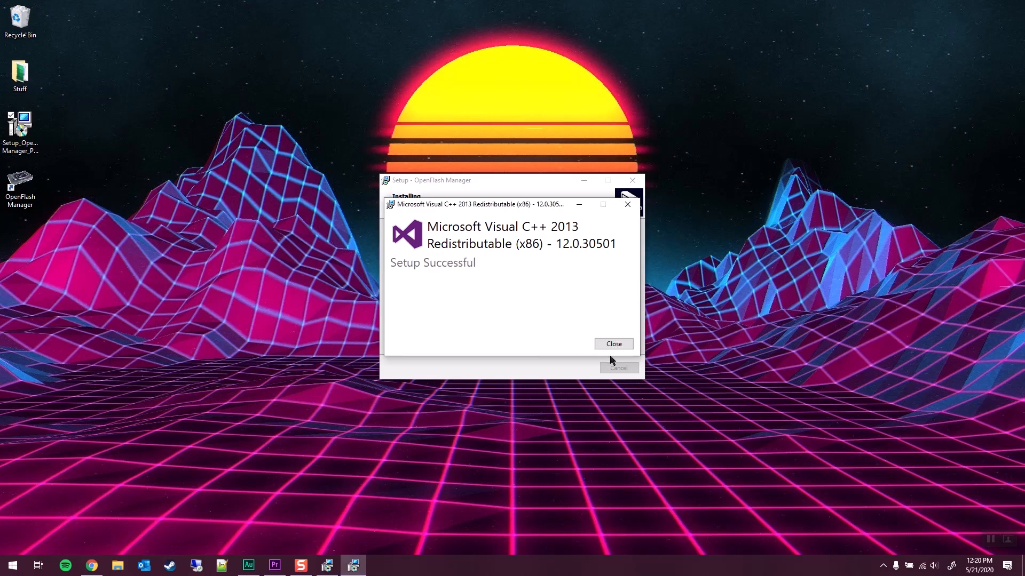
left_click(614, 344)
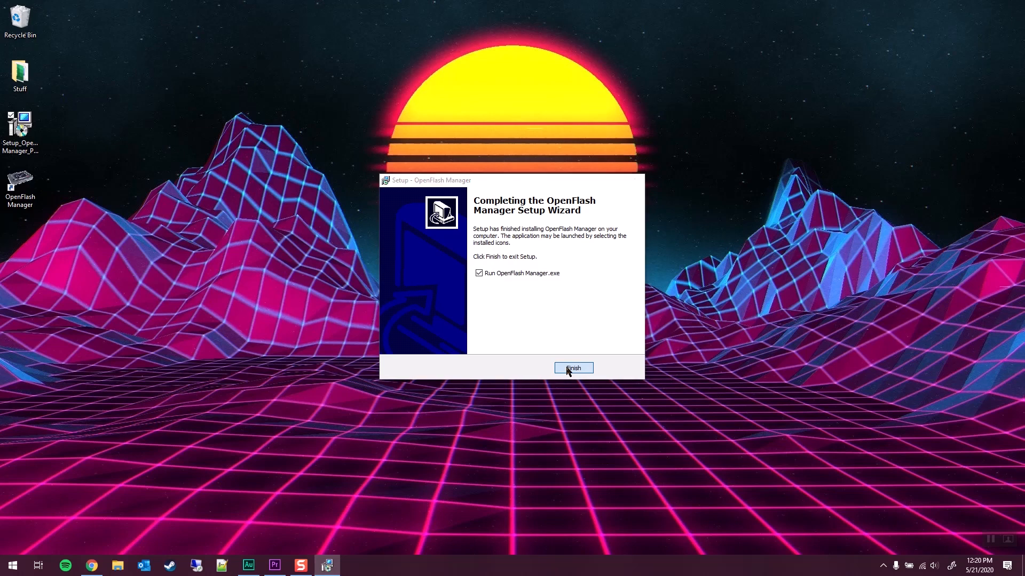
left_click(574, 367)
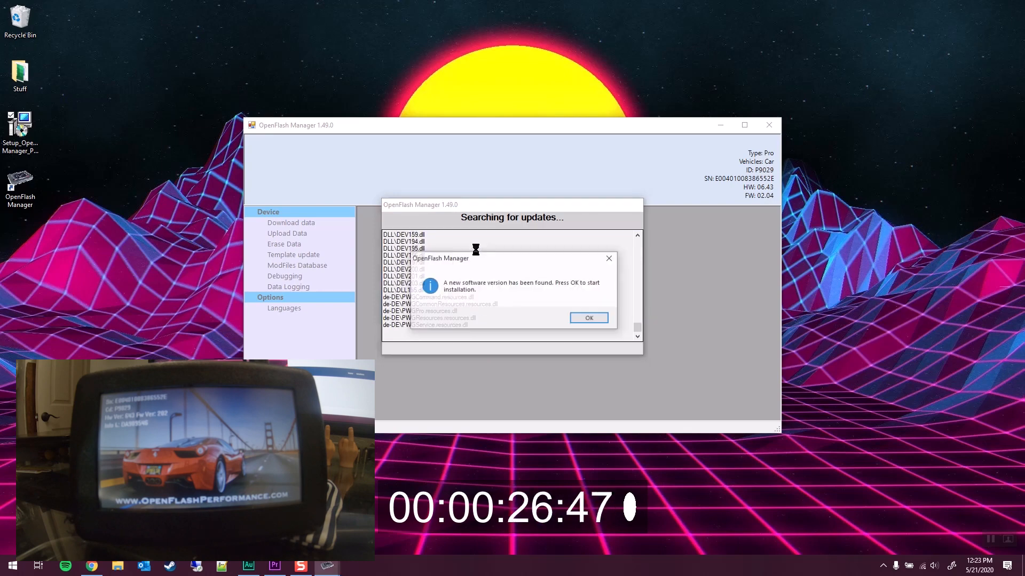
Accept the found software update so the manager installs version 1.50.0
left_click(589, 318)
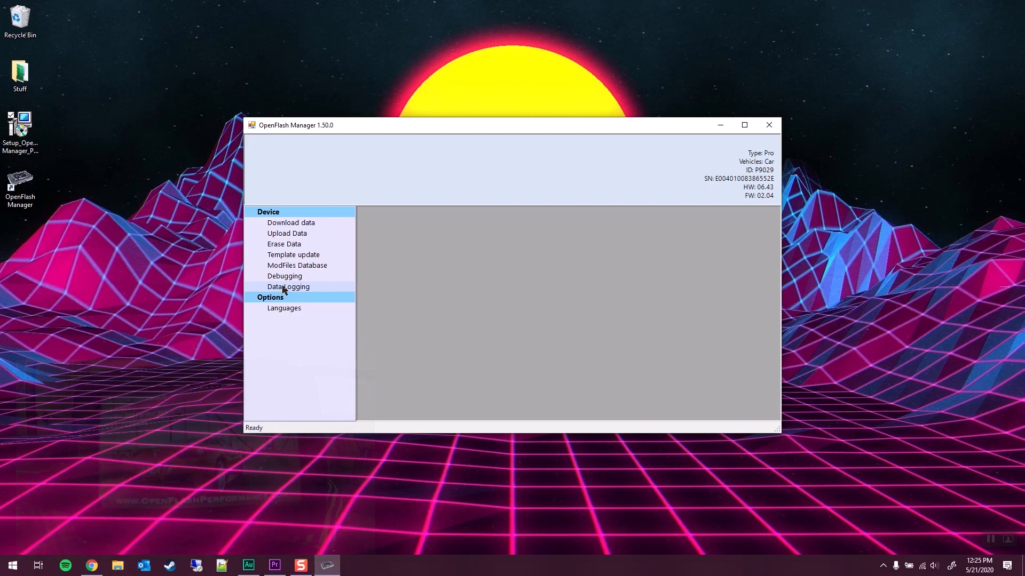
mouse_move(288, 296)
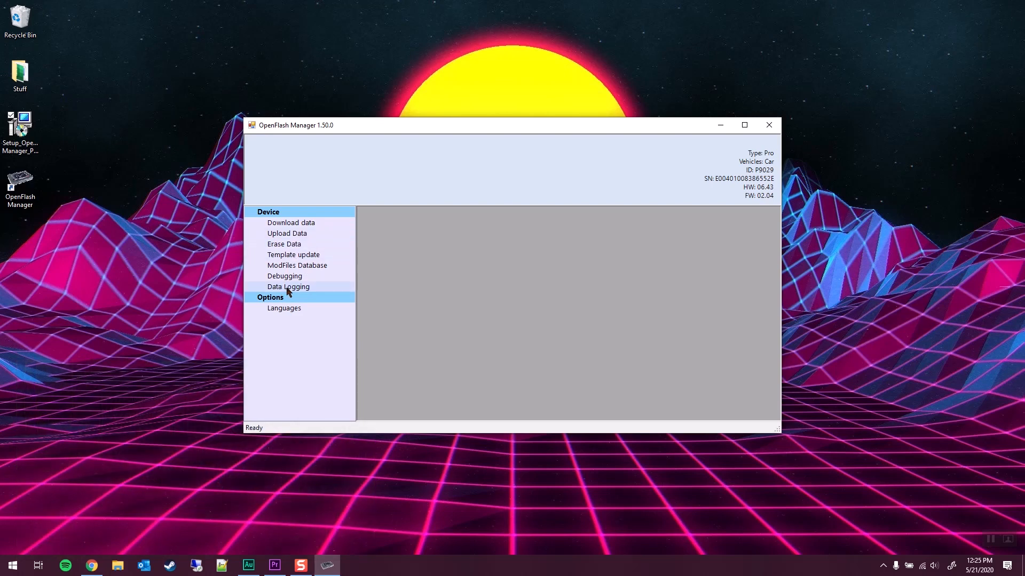
In Data Logging, download all files from the OFT and show the last log's readings table
left_click(289, 286)
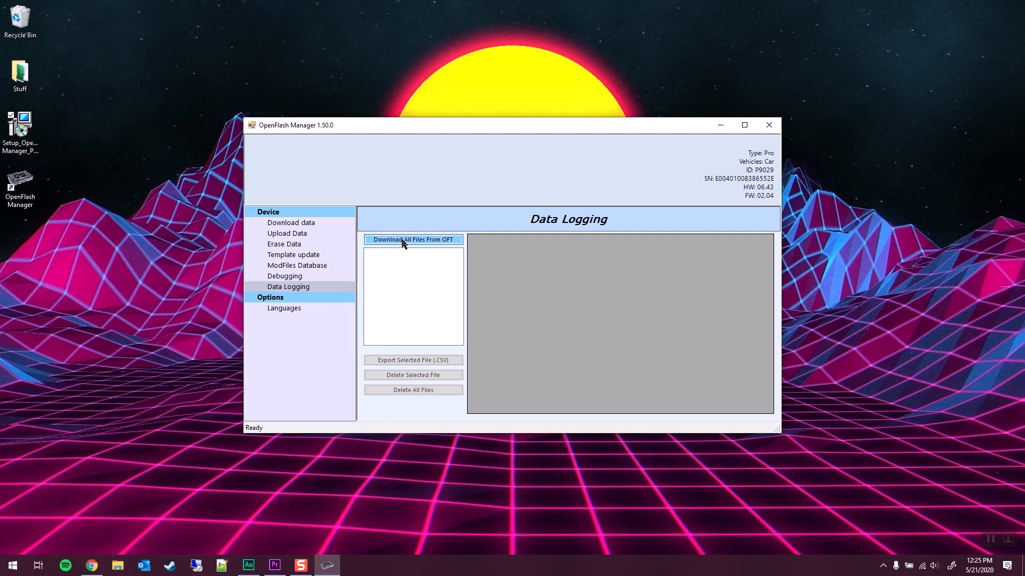
left_click(413, 239)
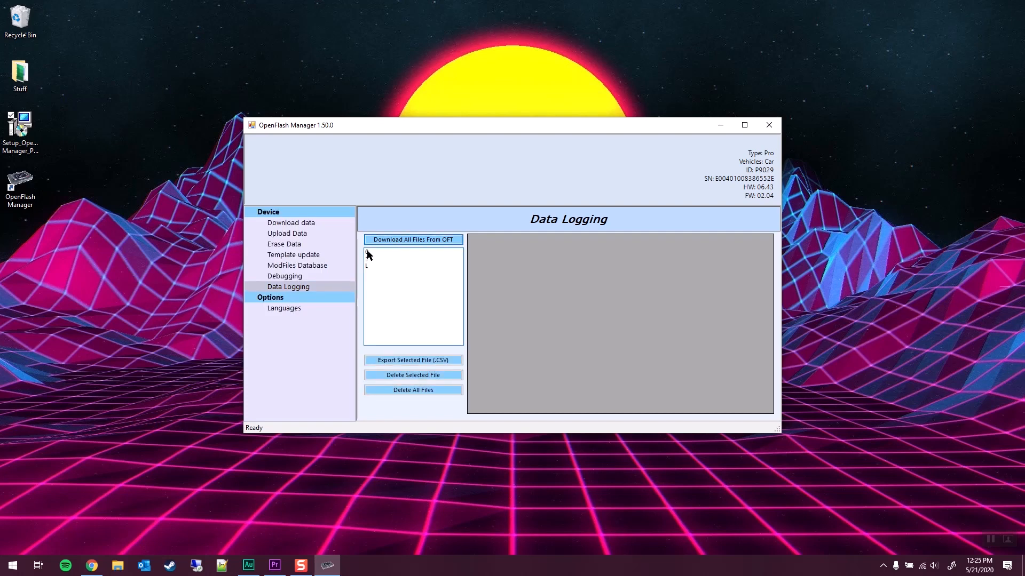
left_click(413, 239)
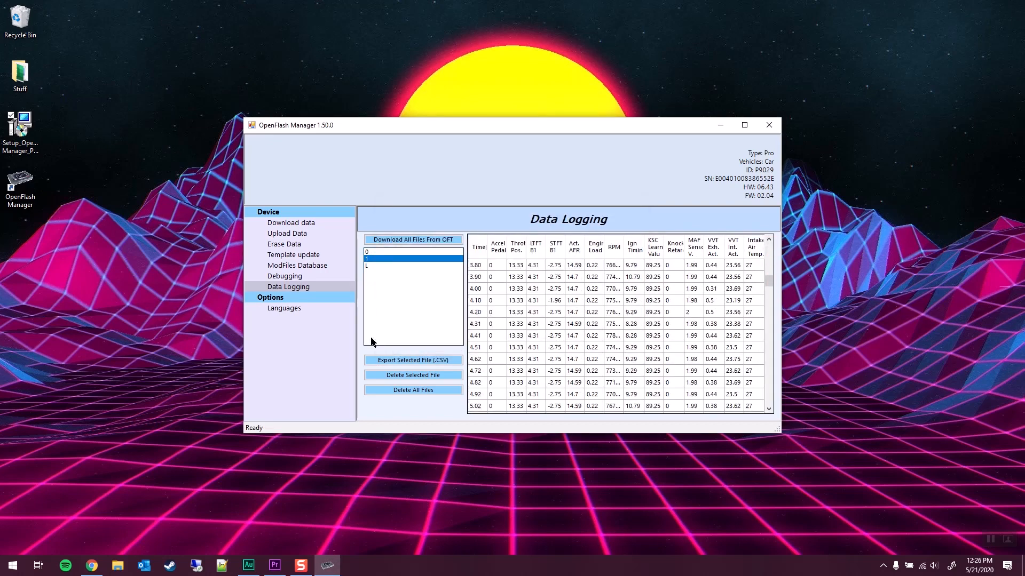
left_click(413, 239)
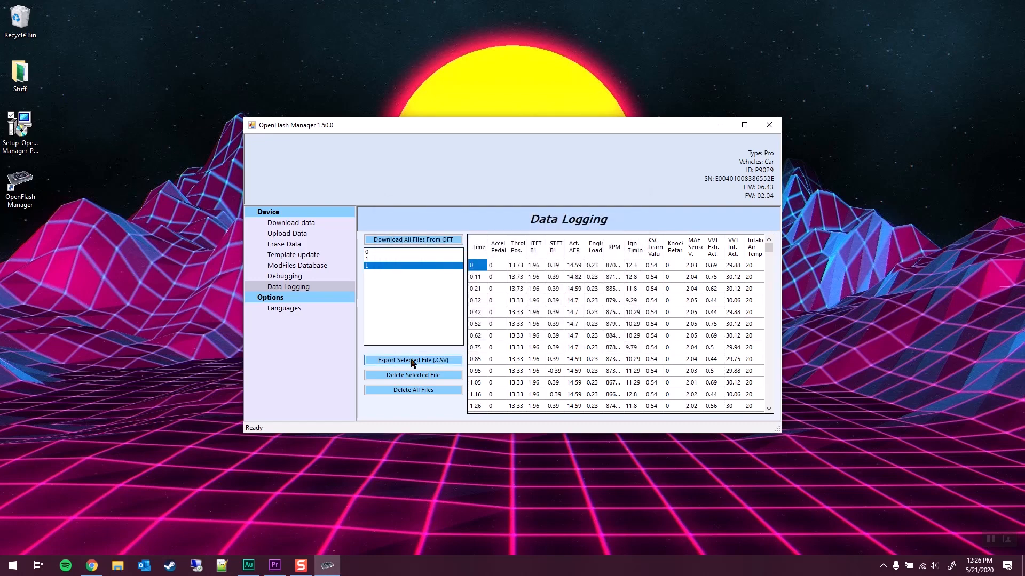
Export the selected log as a CSV named Test saved to the desktop
left_click(413, 361)
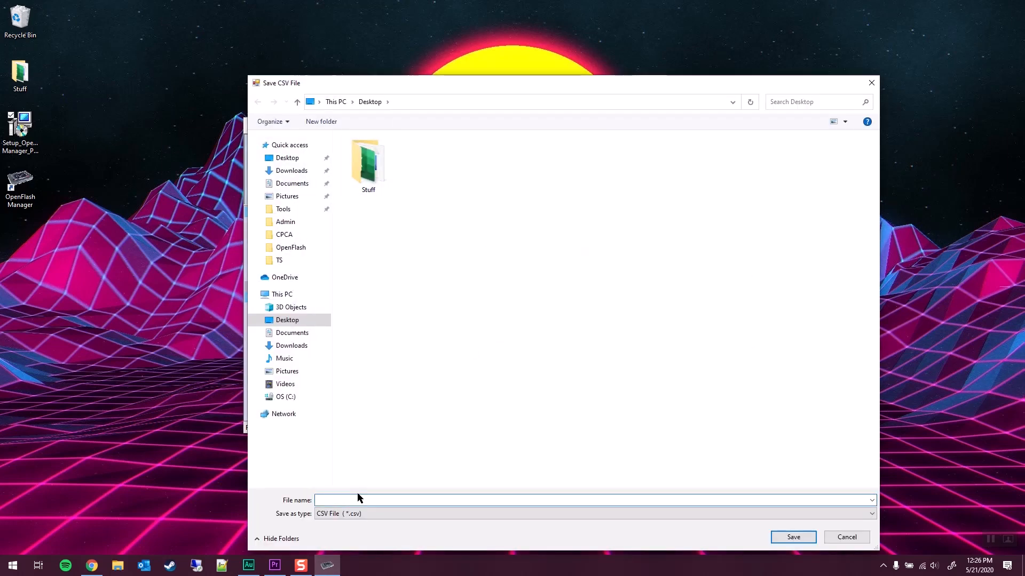
type("Test")
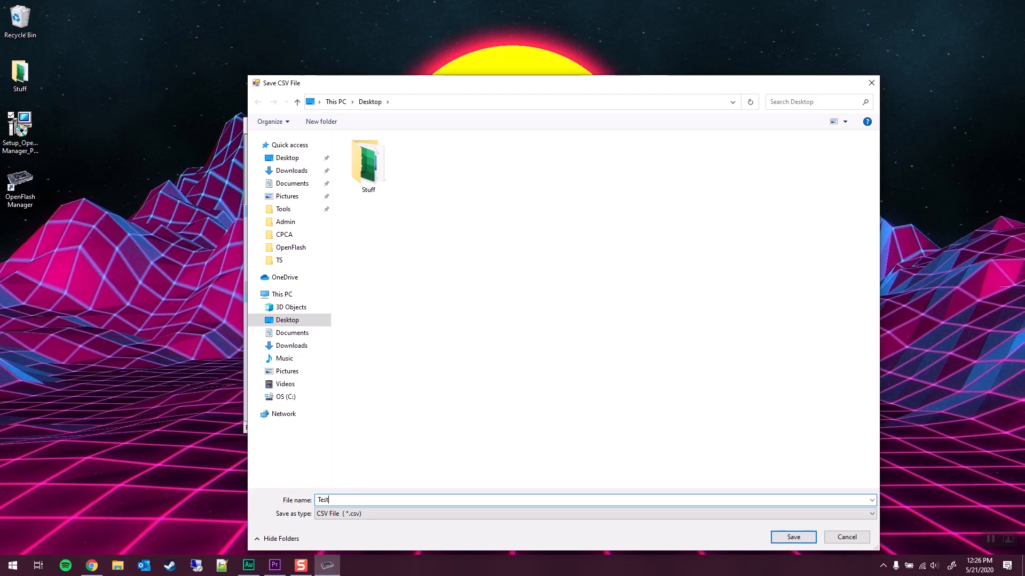
left_click(793, 537)
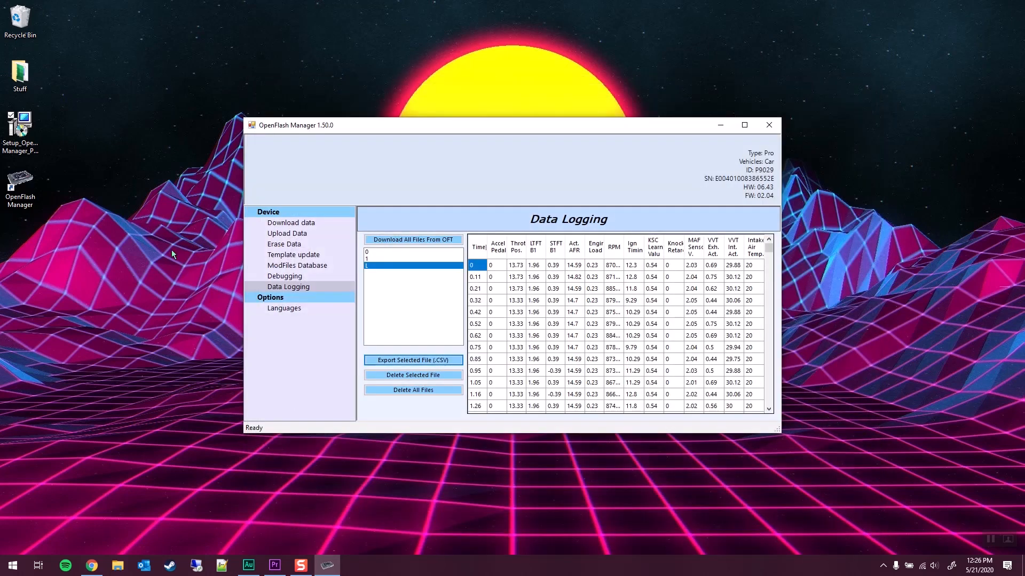
left_click(413, 360)
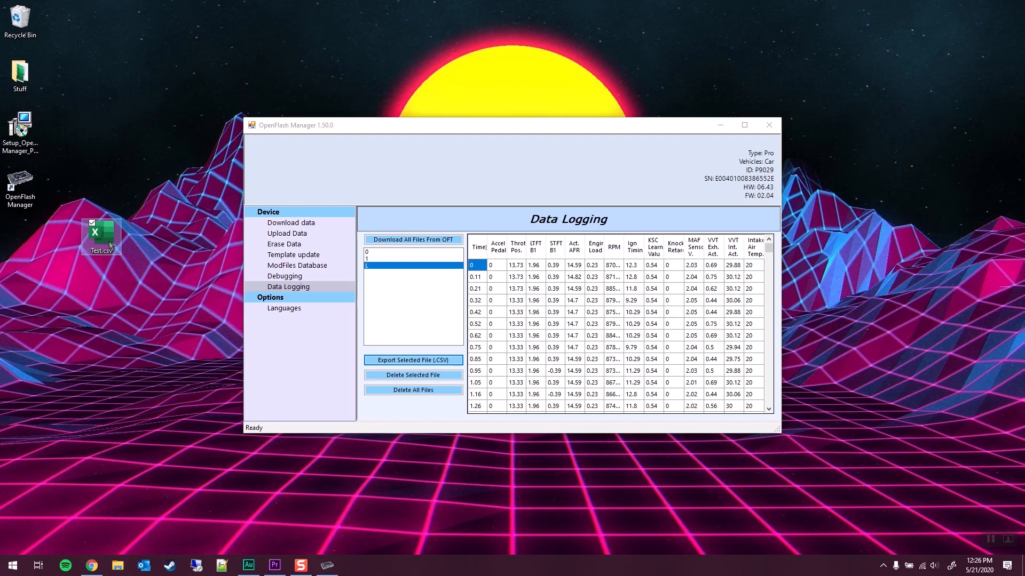
Open Test.csv from the desktop in Excel and scroll through its engine reading columns
double_click(100, 233)
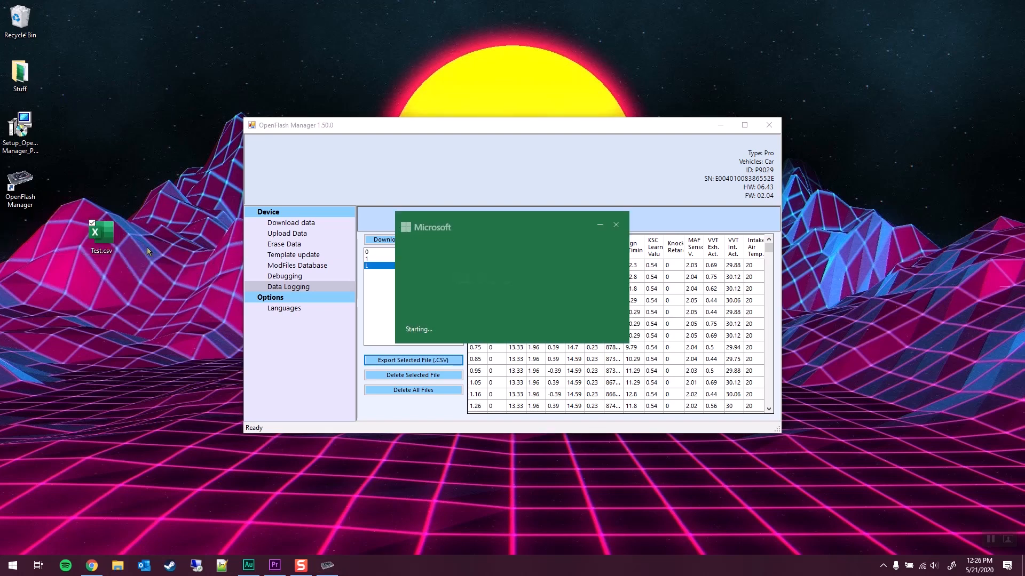
left_click(412, 360)
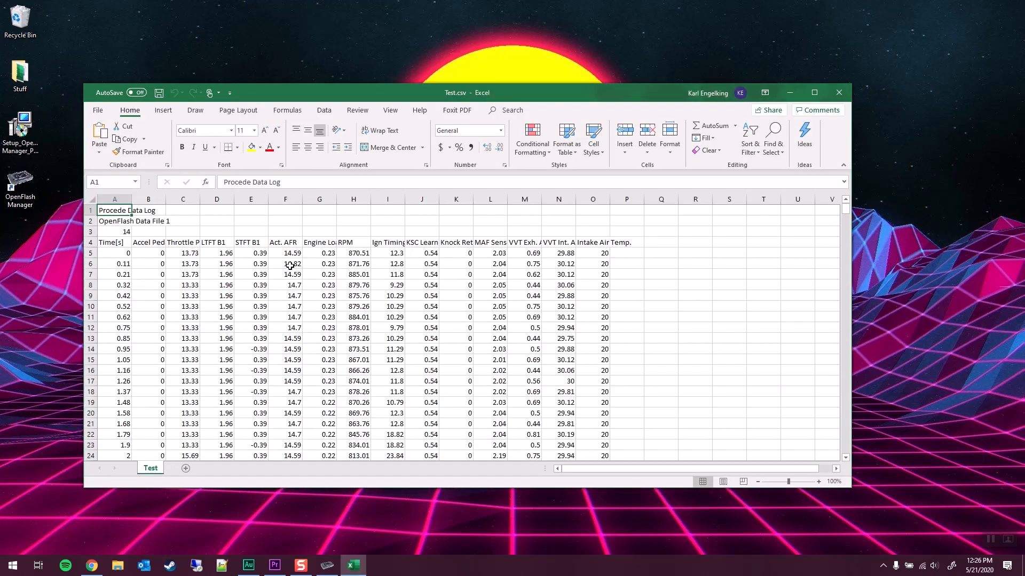
scroll("down", 3)
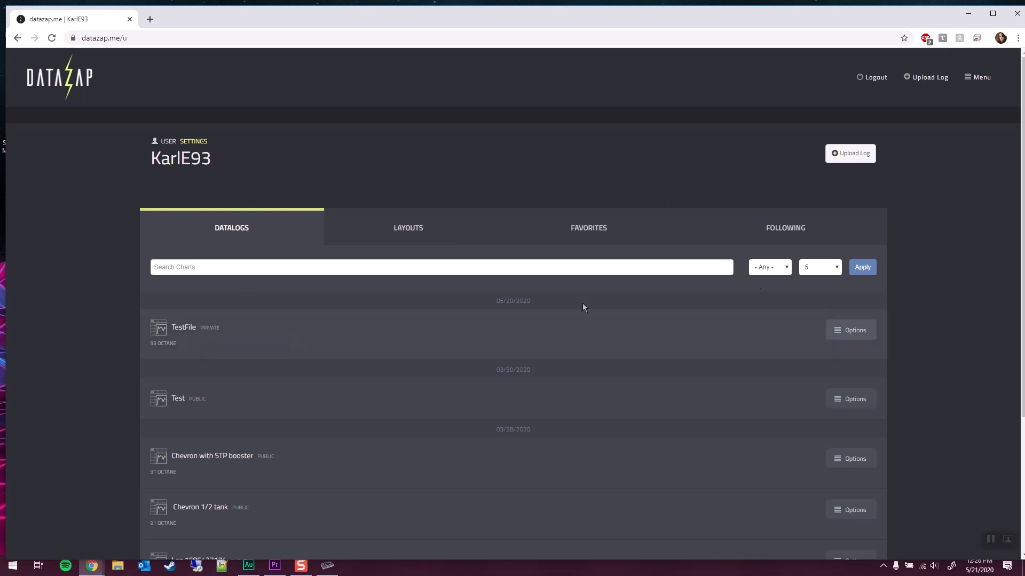
mouse_move(850, 154)
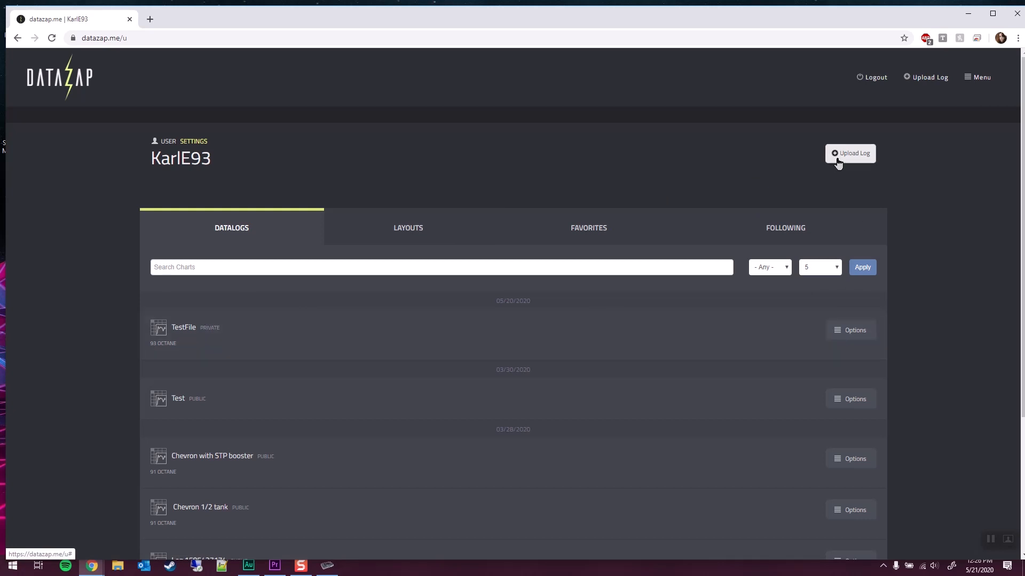
Upload Test.csv as an English CSV, title the chart Test, and save it
left_click(850, 154)
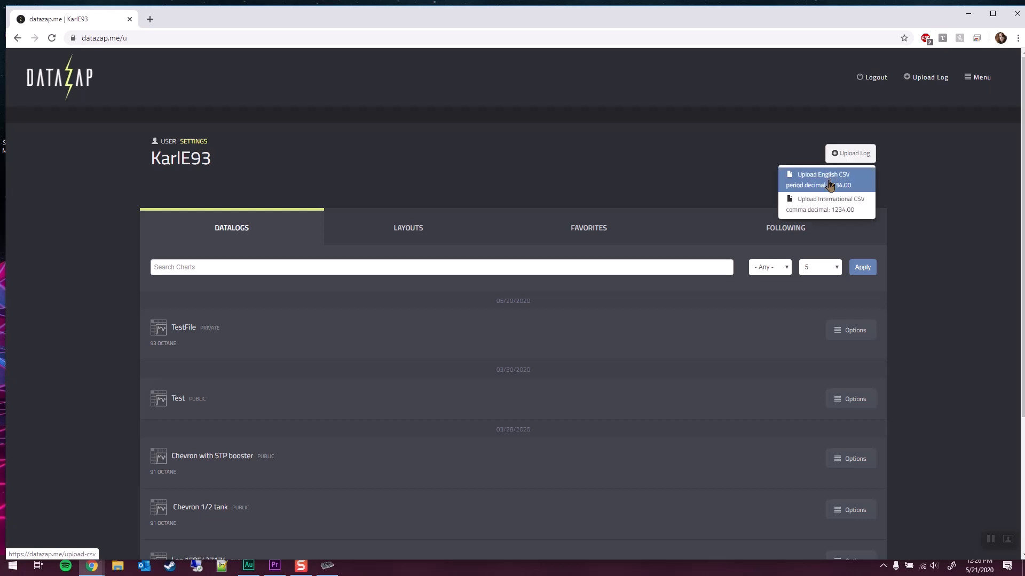
left_click(822, 179)
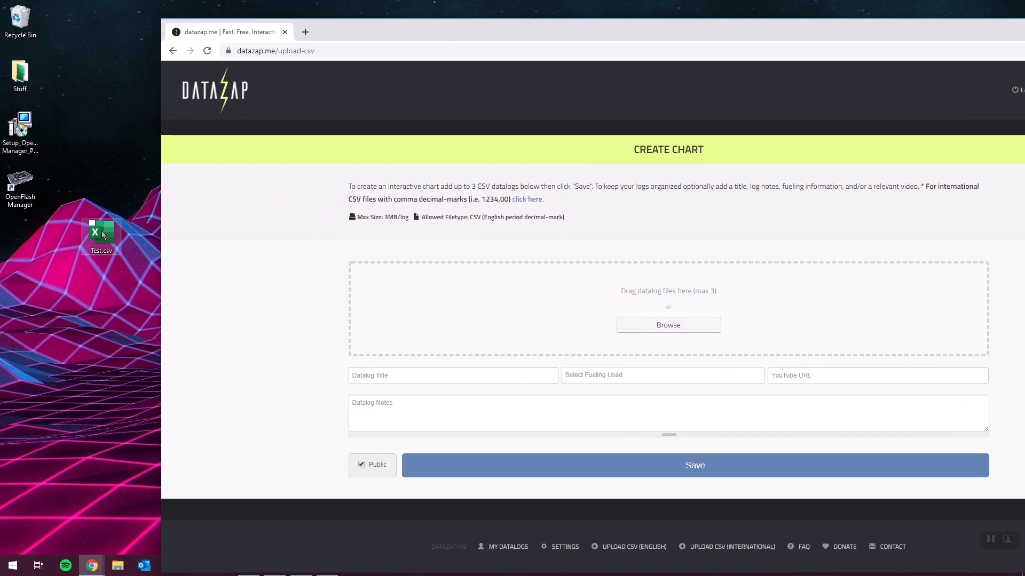
left_click_drag(101, 235, 668, 307)
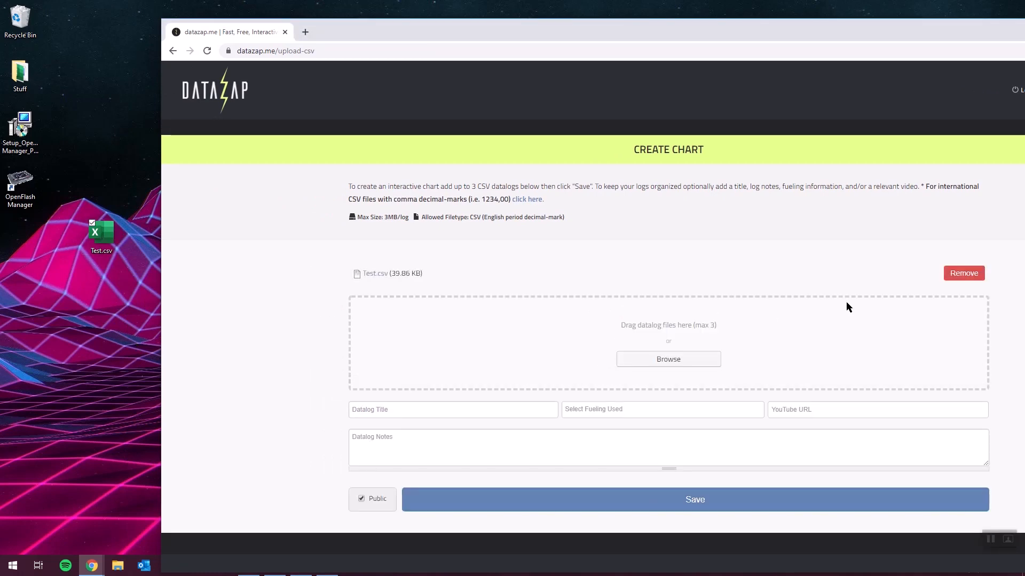
left_click(453, 409)
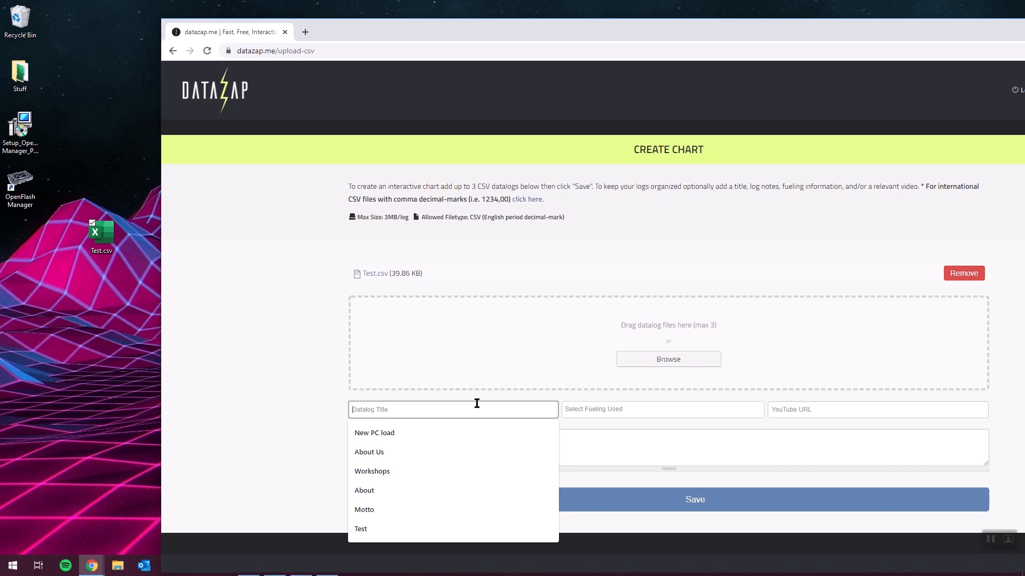
left_click(361, 528)
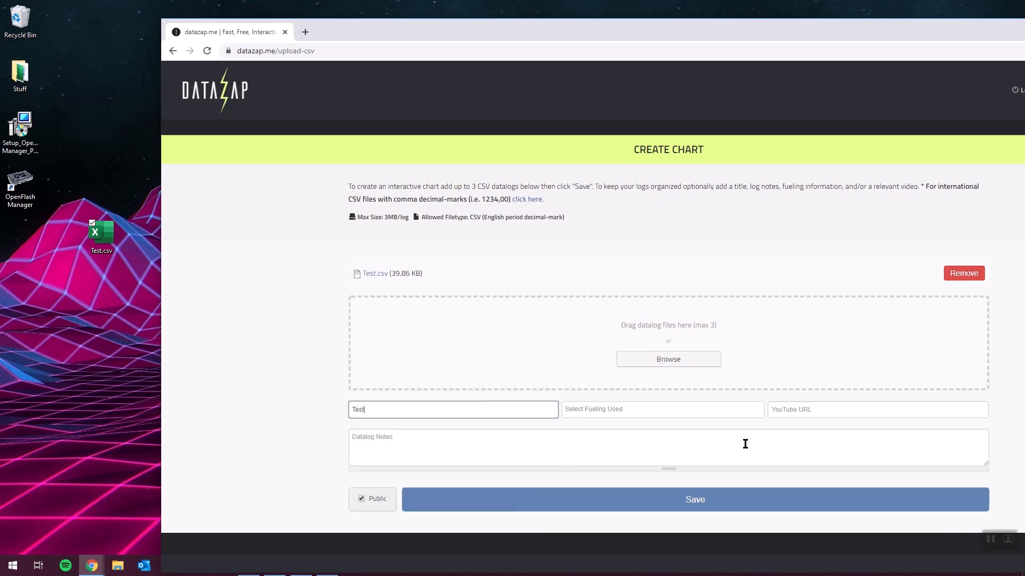
left_click(694, 500)
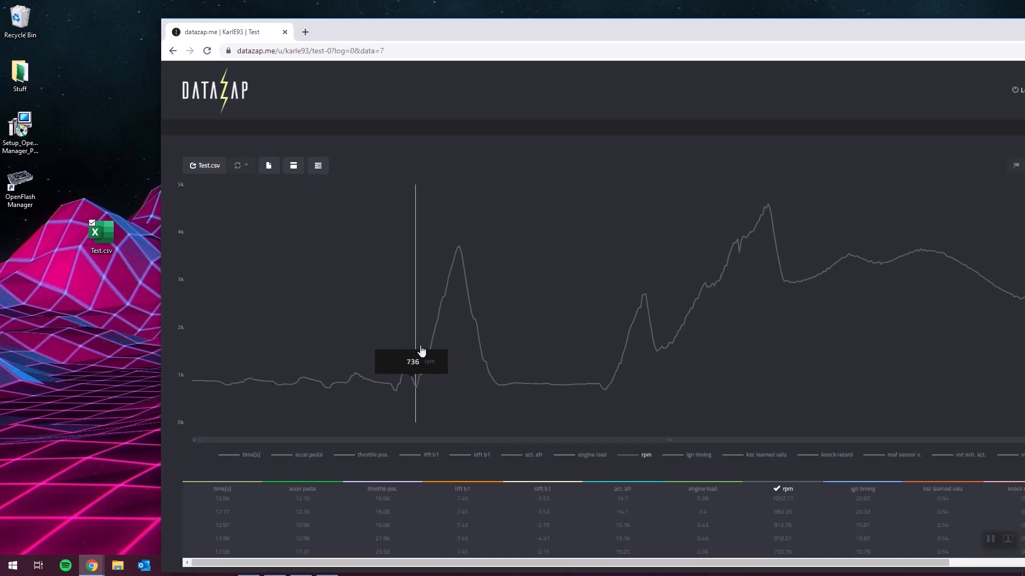
mouse_move(619, 358)
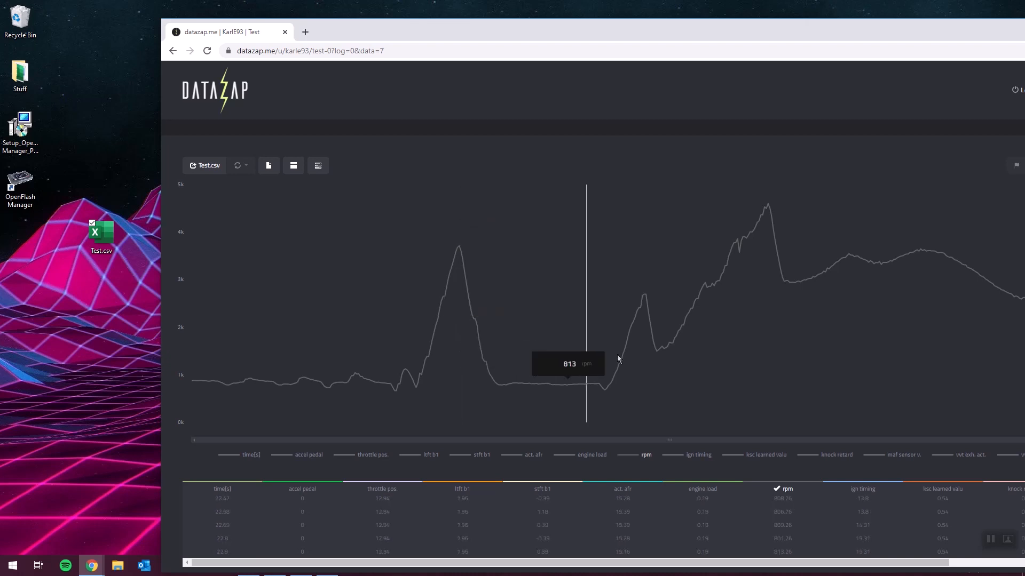
mouse_move(767, 329)
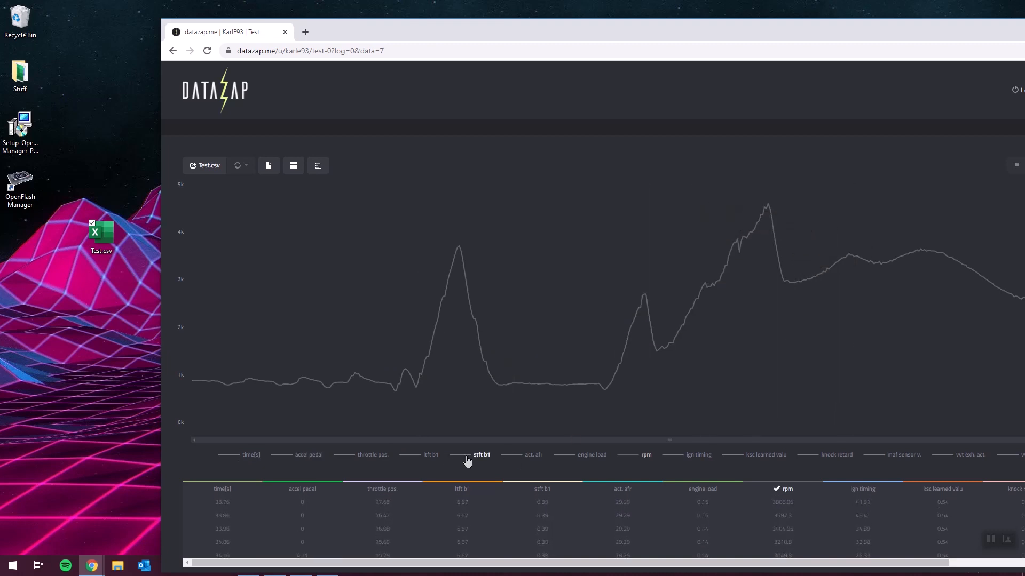
Plot the knock retard trace on the Test chart alongside the RPM trace
scroll("down", 3)
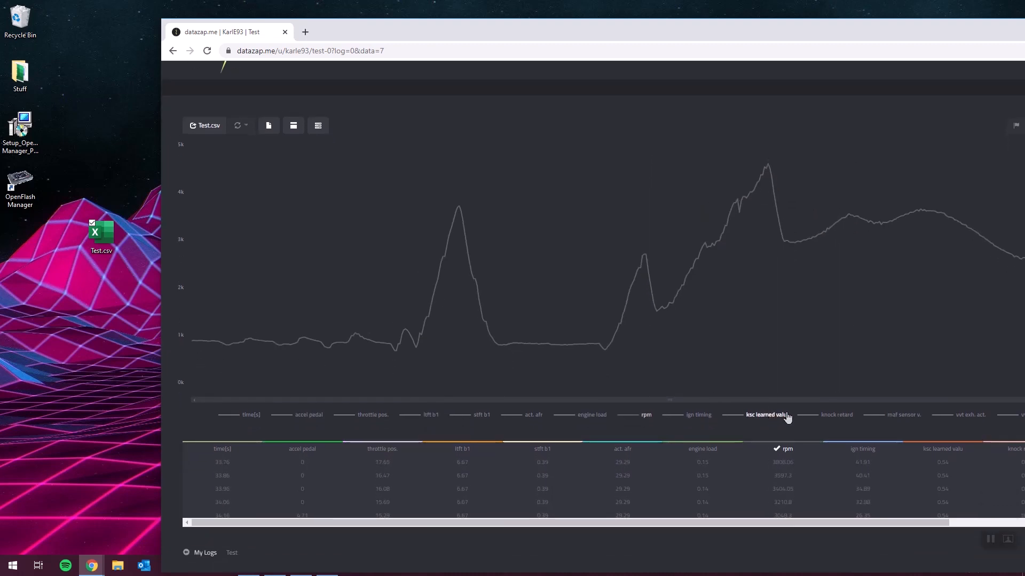
mouse_move(831, 422)
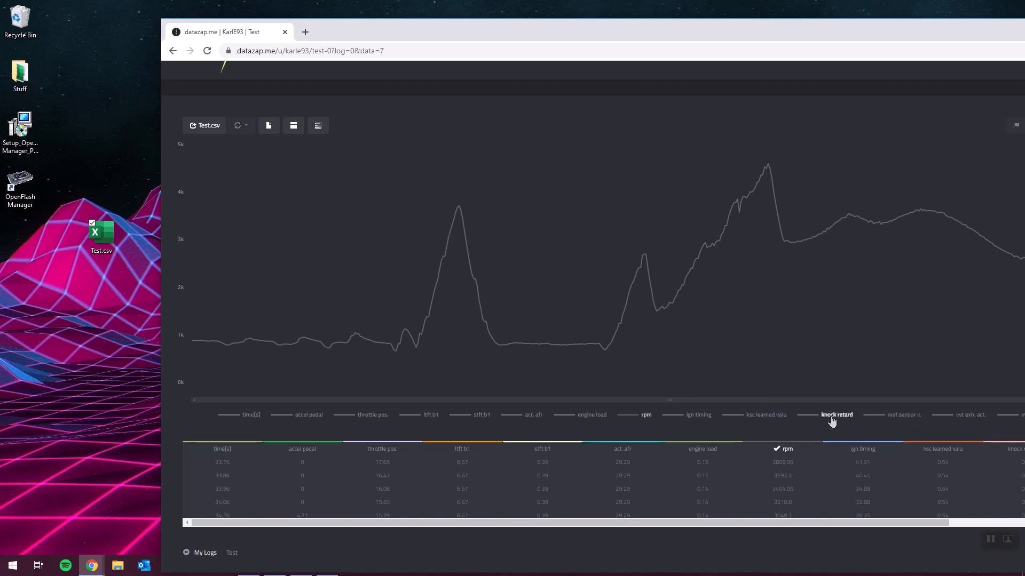
left_click(837, 414)
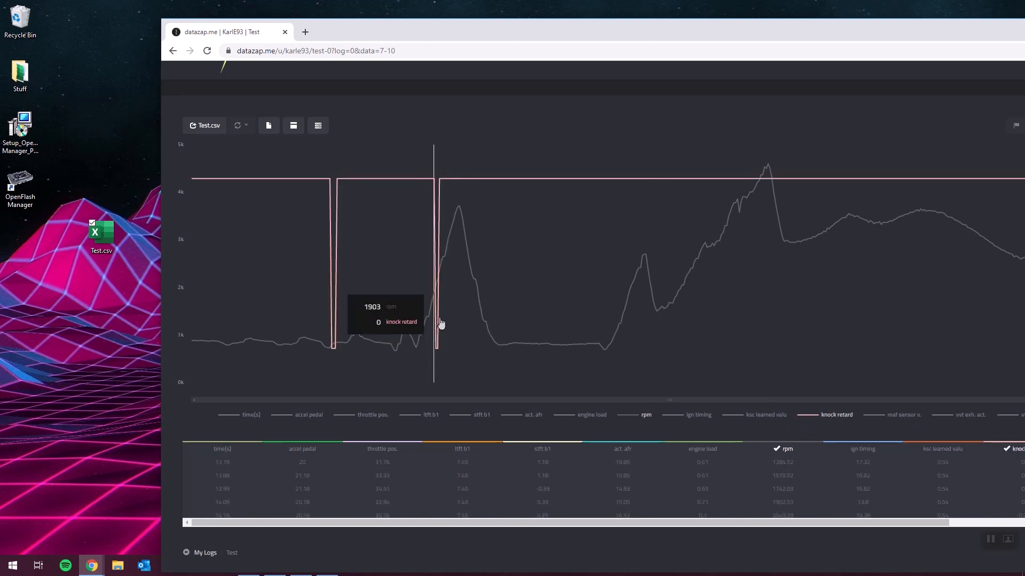
mouse_move(440, 325)
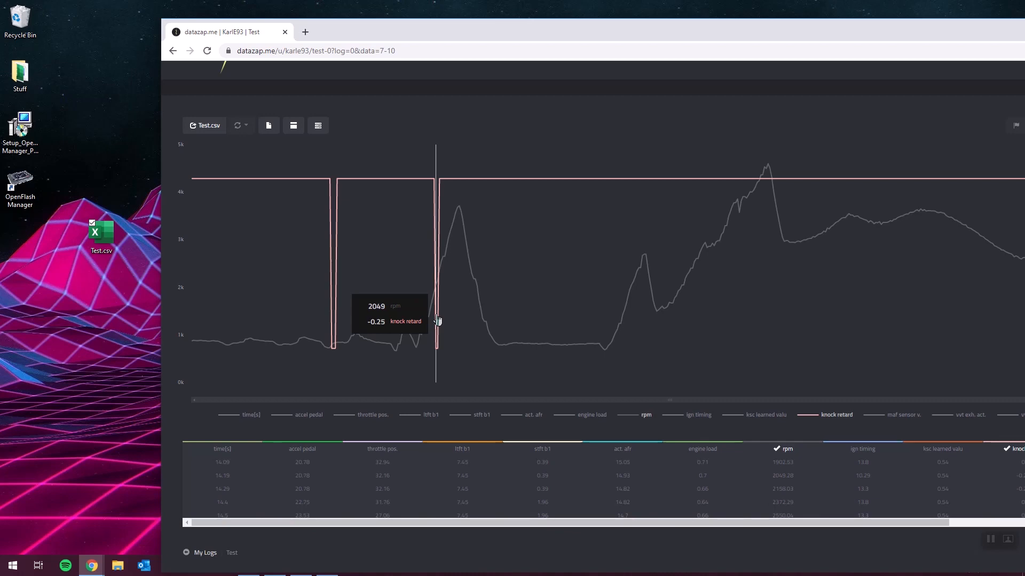
mouse_move(337, 273)
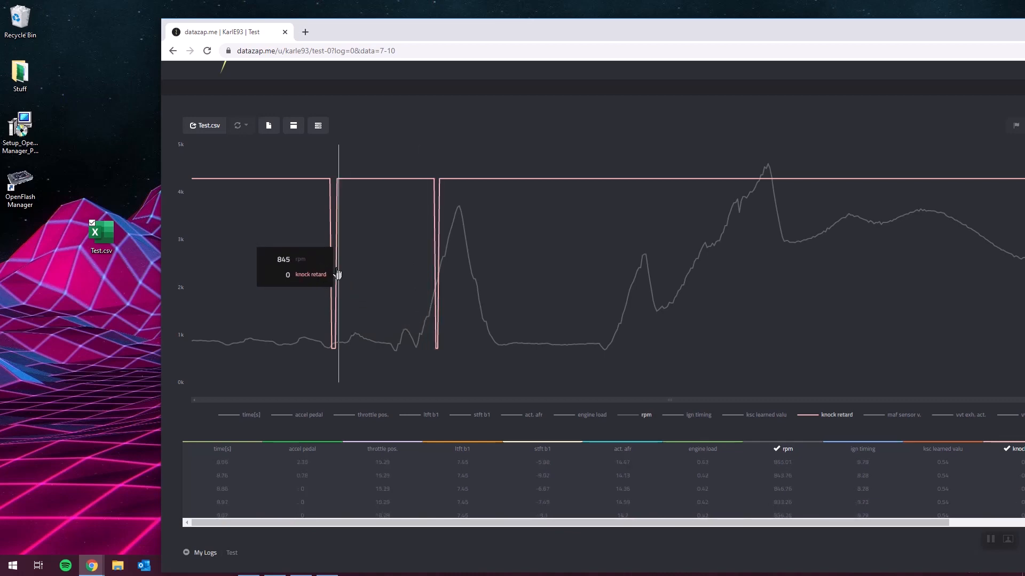
mouse_move(325, 194)
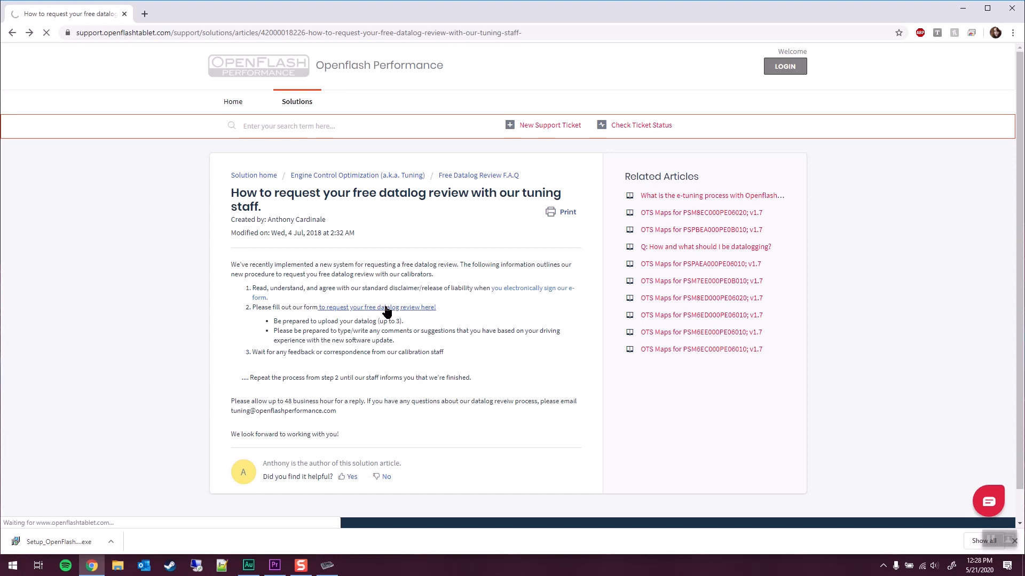
Go to the free datalog review request page and scroll to its request form
left_click(385, 307)
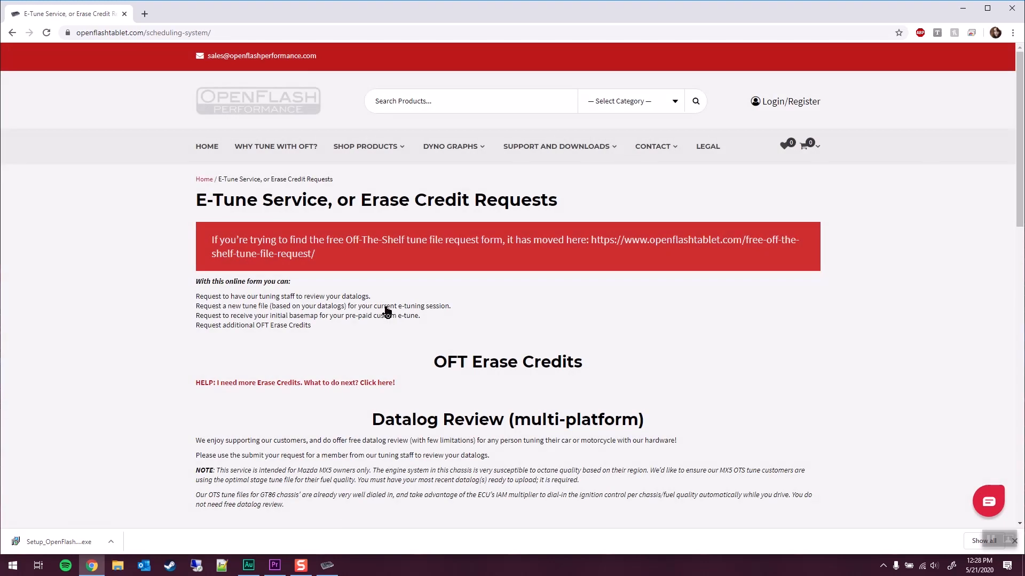
scroll("down", 3)
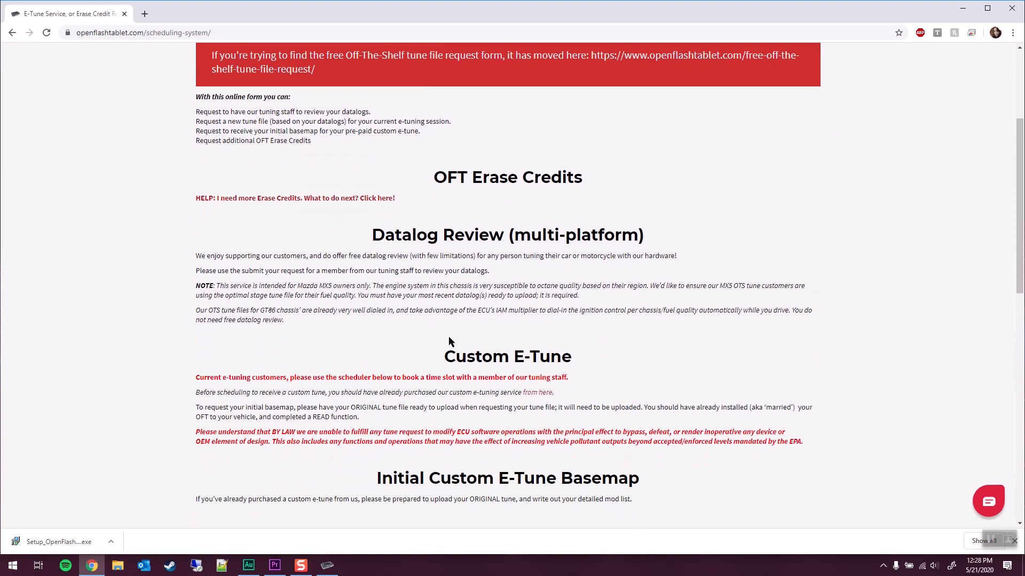
scroll("down", 3)
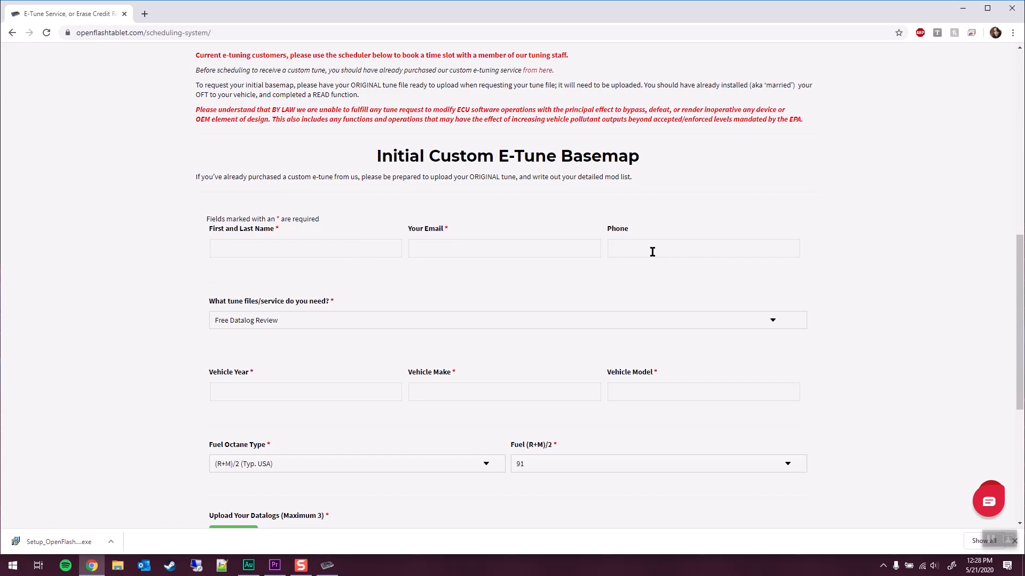
mouse_move(295, 329)
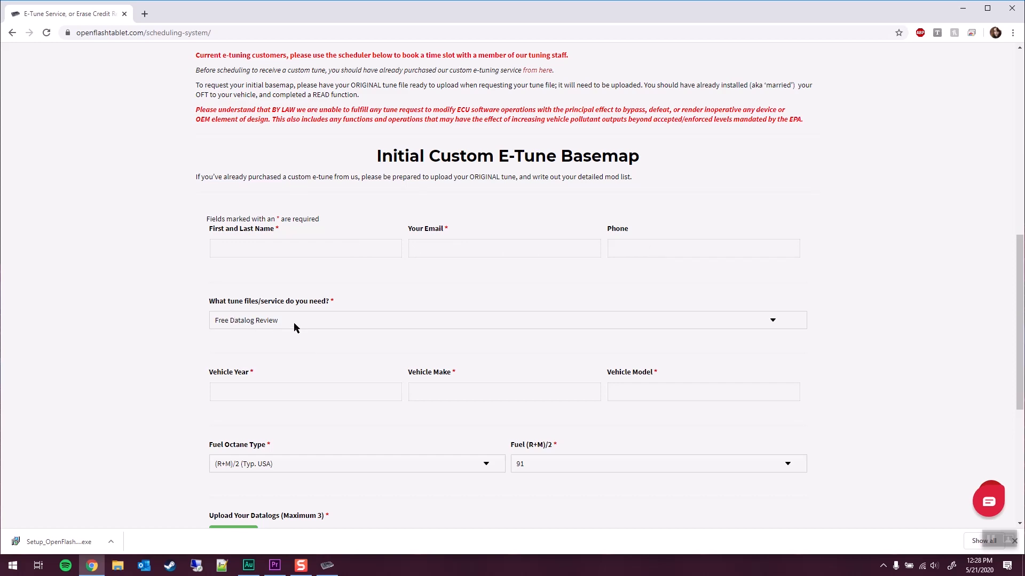
scroll("down", 3)
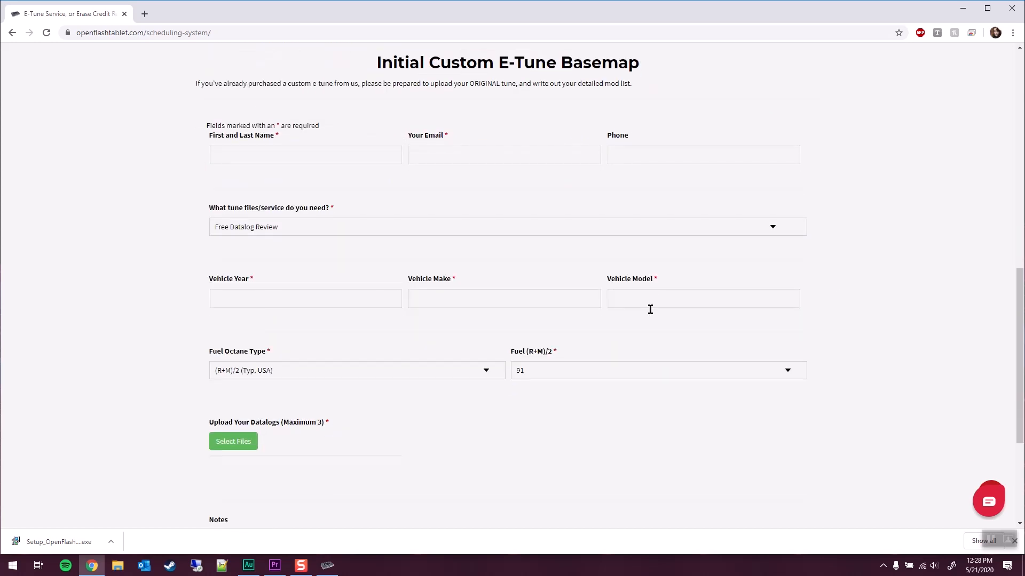
scroll("down", 3)
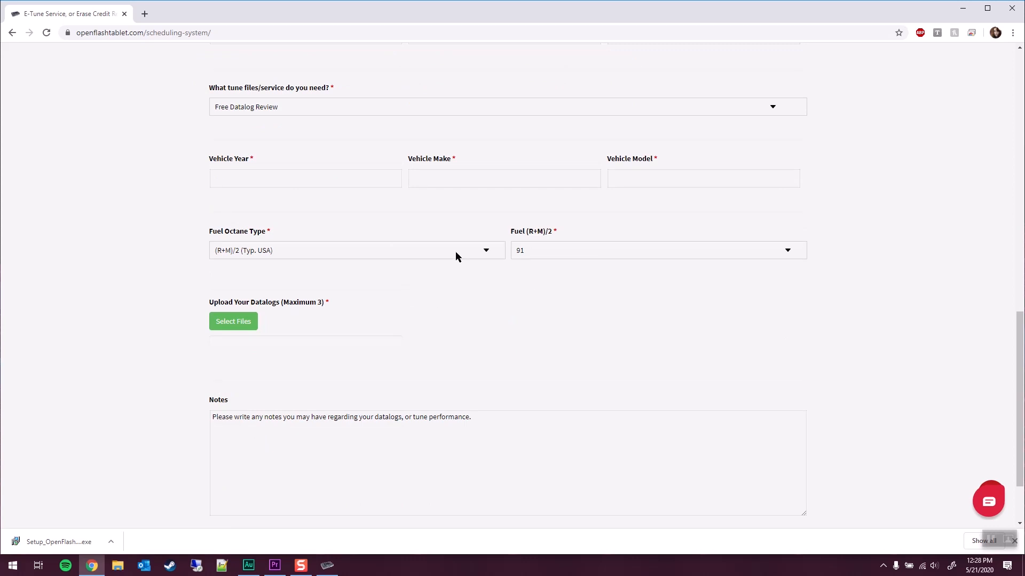
Upload Test.csv as the datalog file for the Free Datalog Review request
left_click(232, 321)
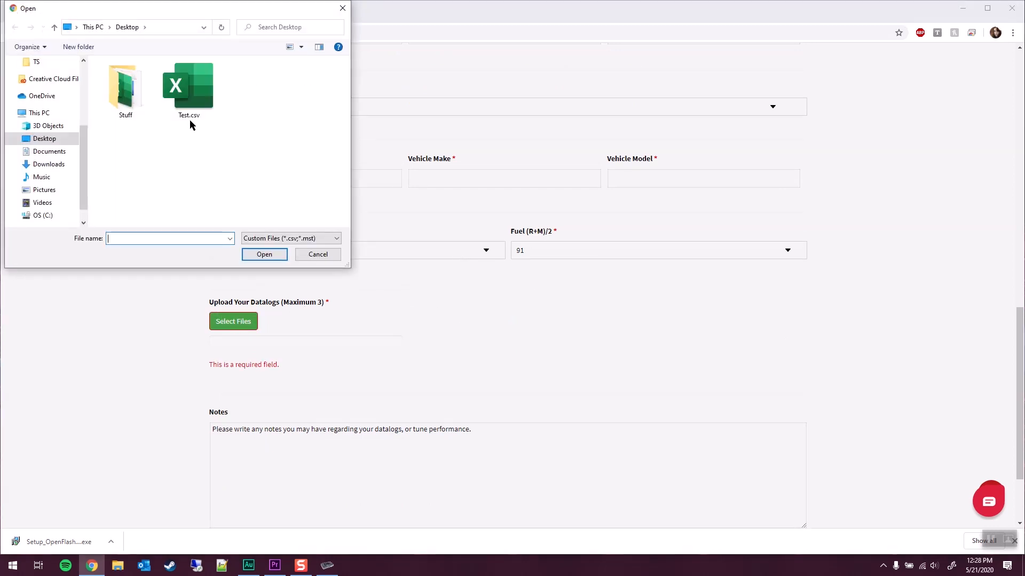
double_click(188, 85)
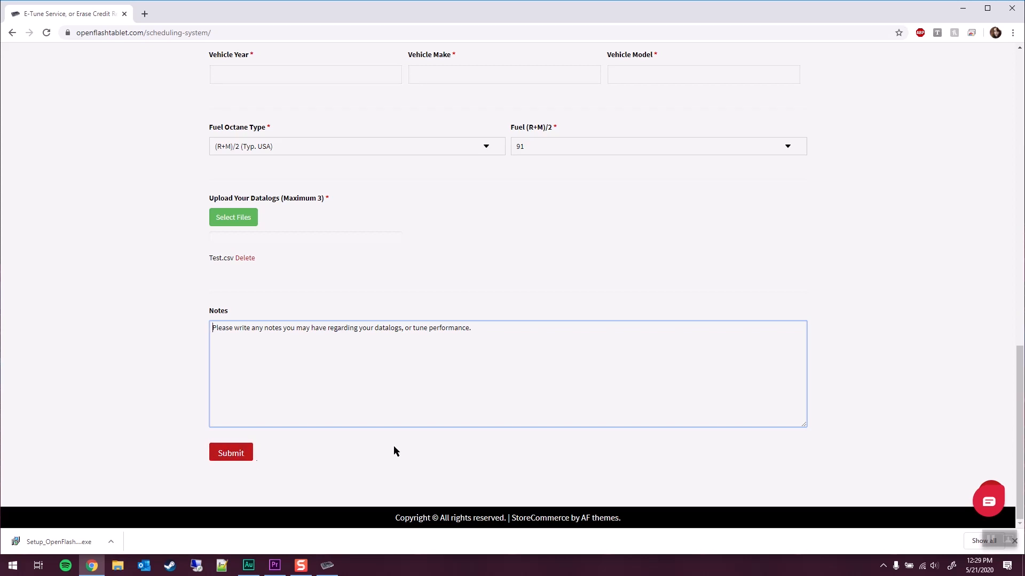
mouse_move(457, 355)
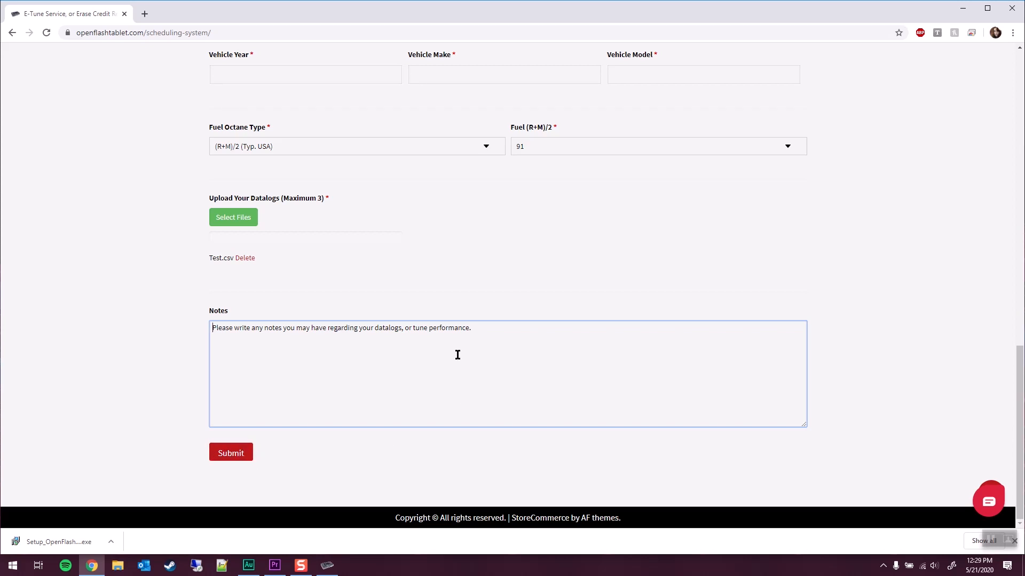